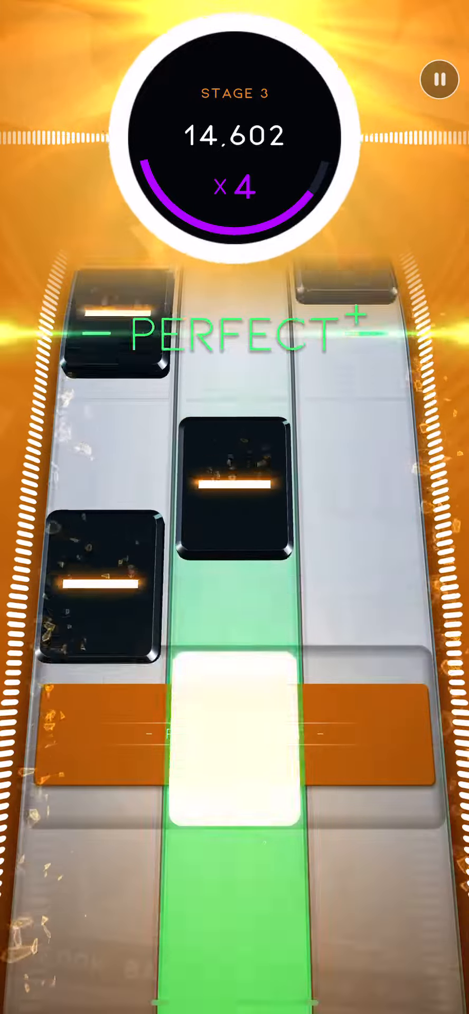
# - Tap the falling tile at the hit line for a Perfect, reaching Stage 4 at 36,624 points
pyautogui.click(235, 743)
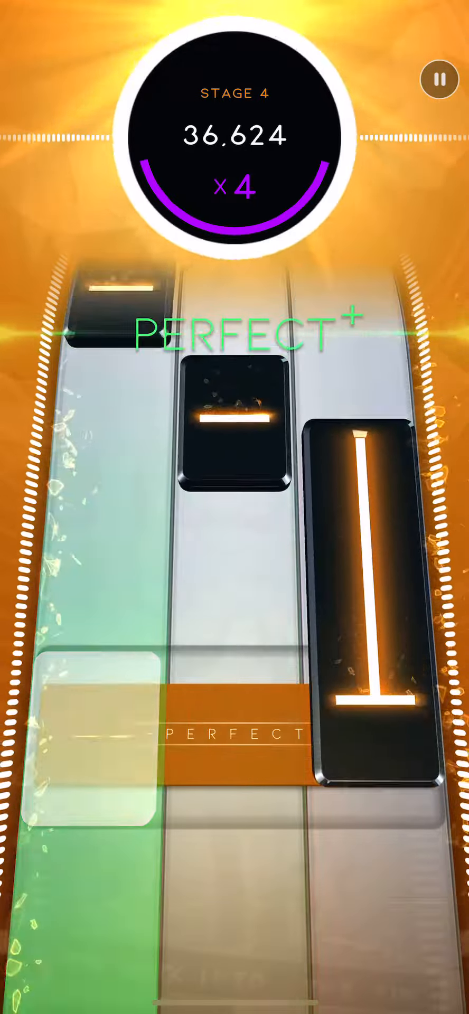
# - Tap the left-lane tile with Perfect timing, reaching the Final Stage at 43,548 points
pyautogui.click(89, 750)
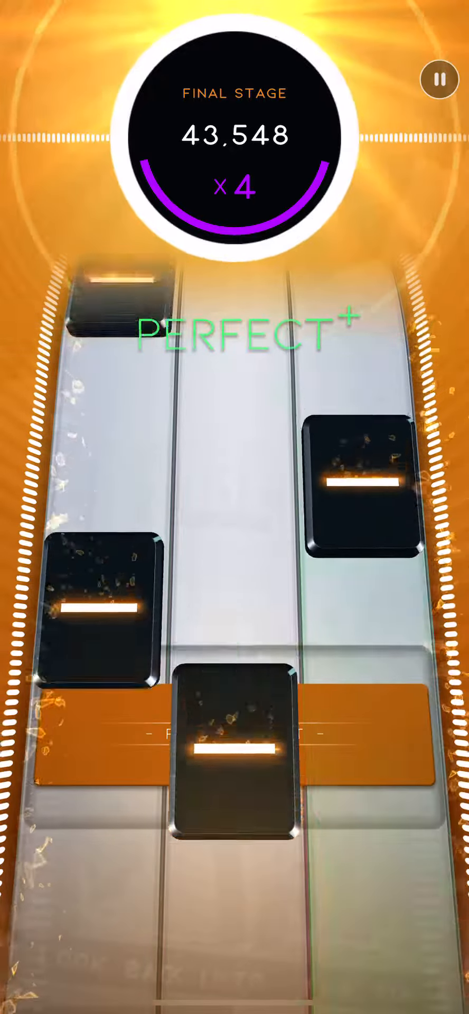
# - Tap the Final Stage tiles with Perfect timing, reaching the 400 streak and 68,504 points
pyautogui.click(232, 763)
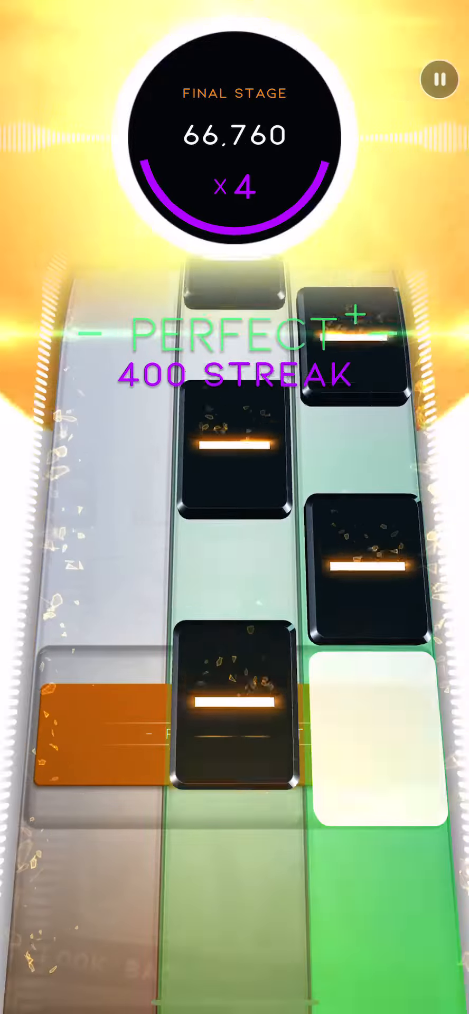
pyautogui.click(234, 724)
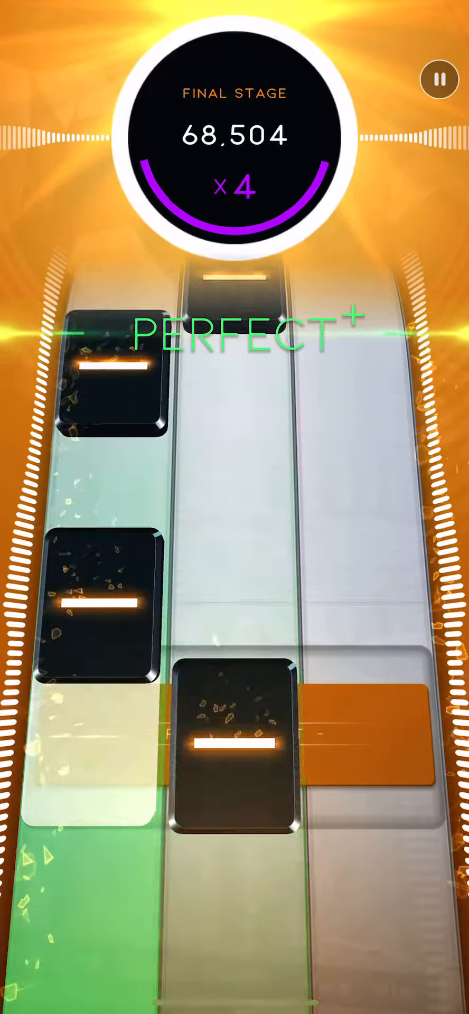